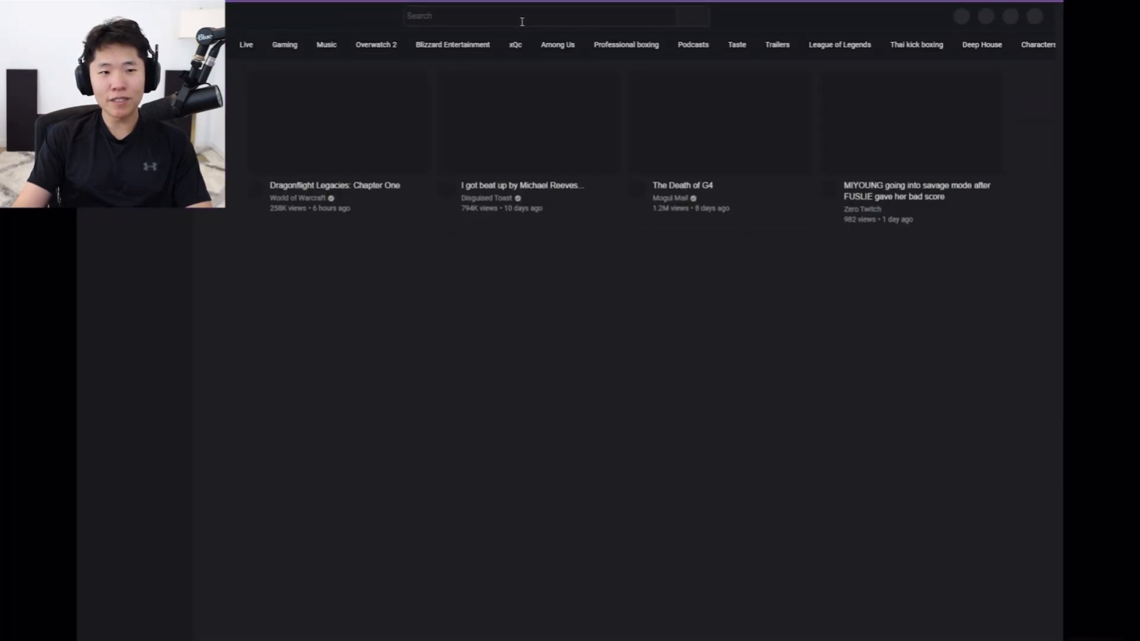
Search YouTube for 'among us vr' and open the Schell Games channel's videos
text(among us vr)
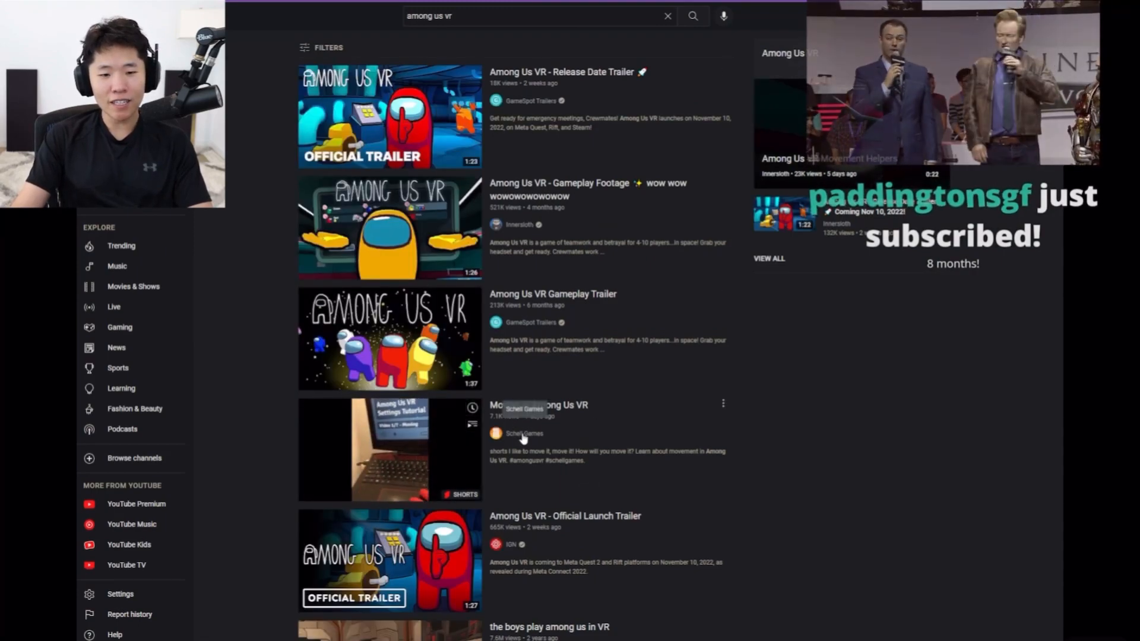
click(520, 434)
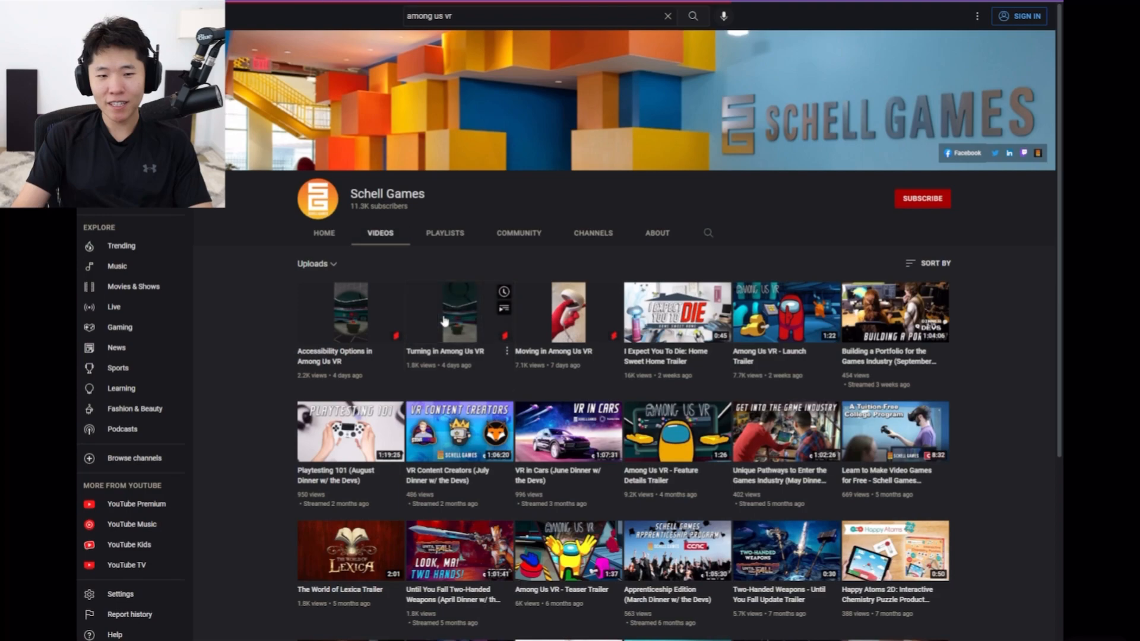
click(568, 311)
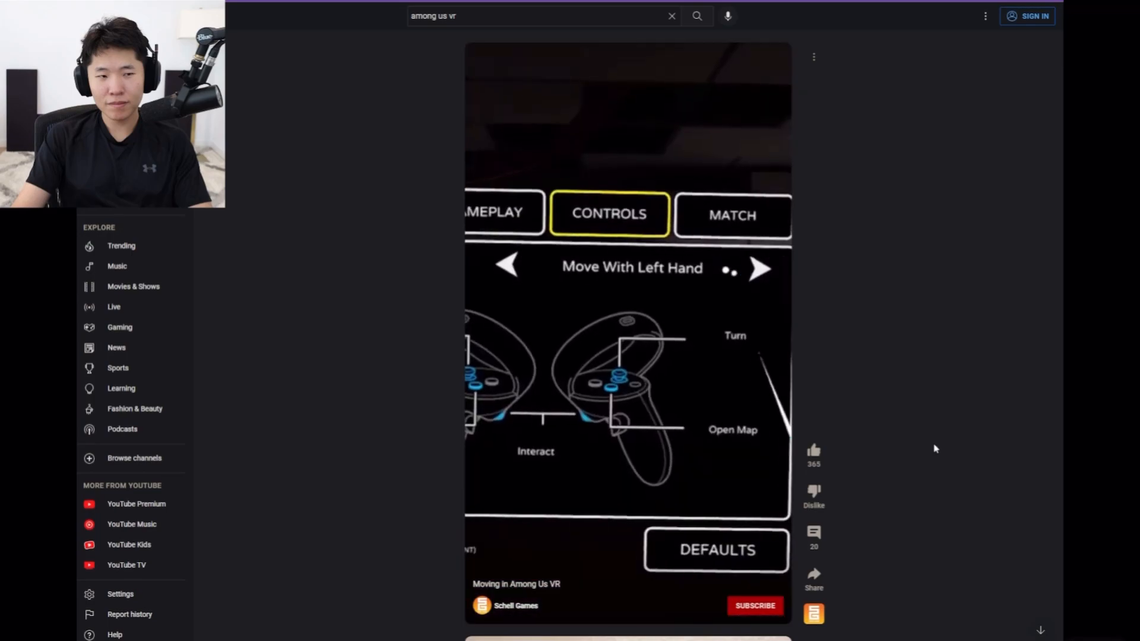
click(760, 270)
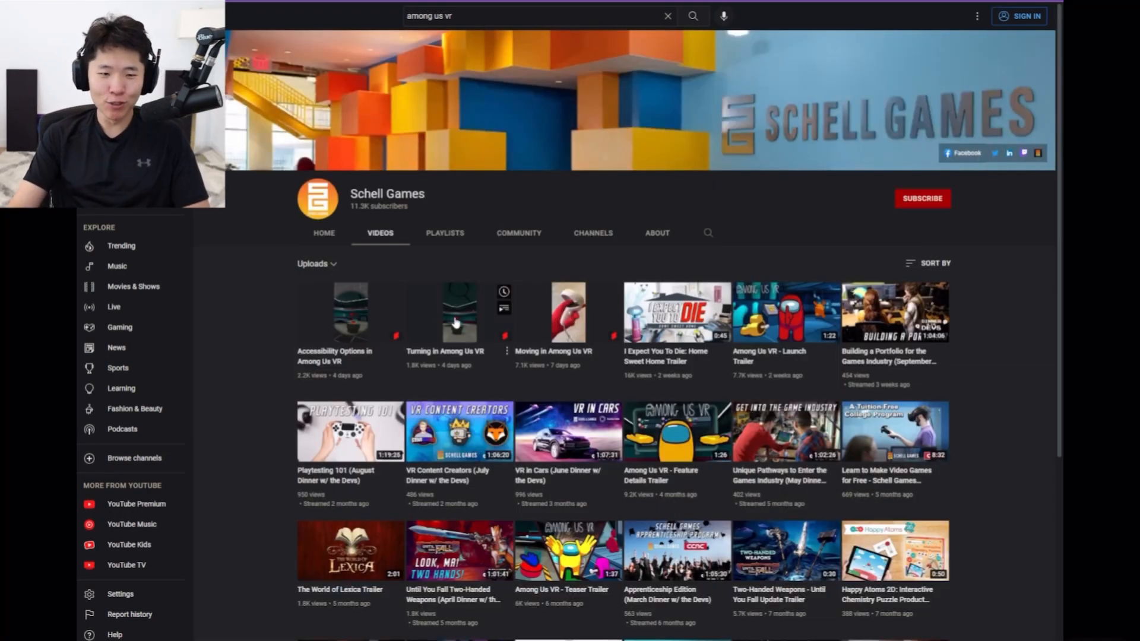
click(456, 312)
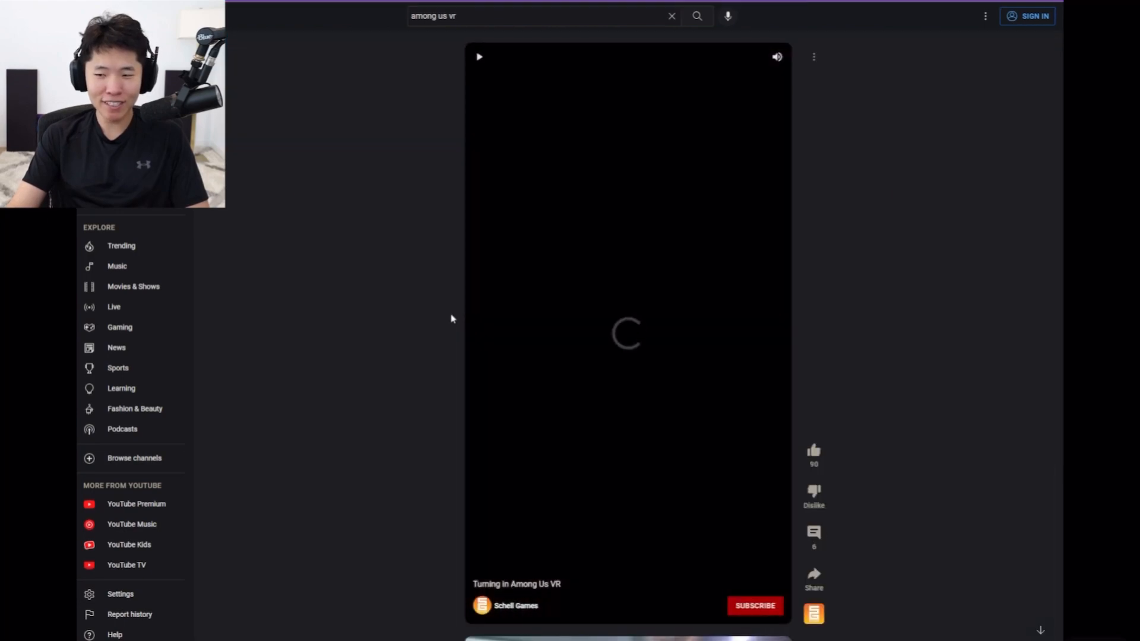
click(480, 55)
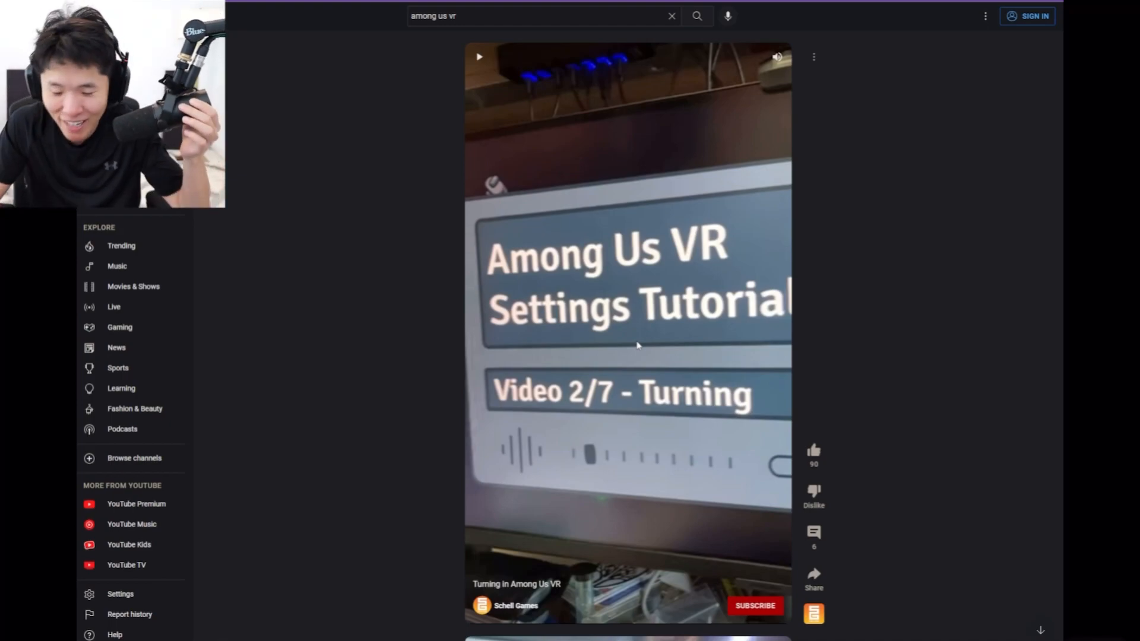
mouse_move(922, 316)
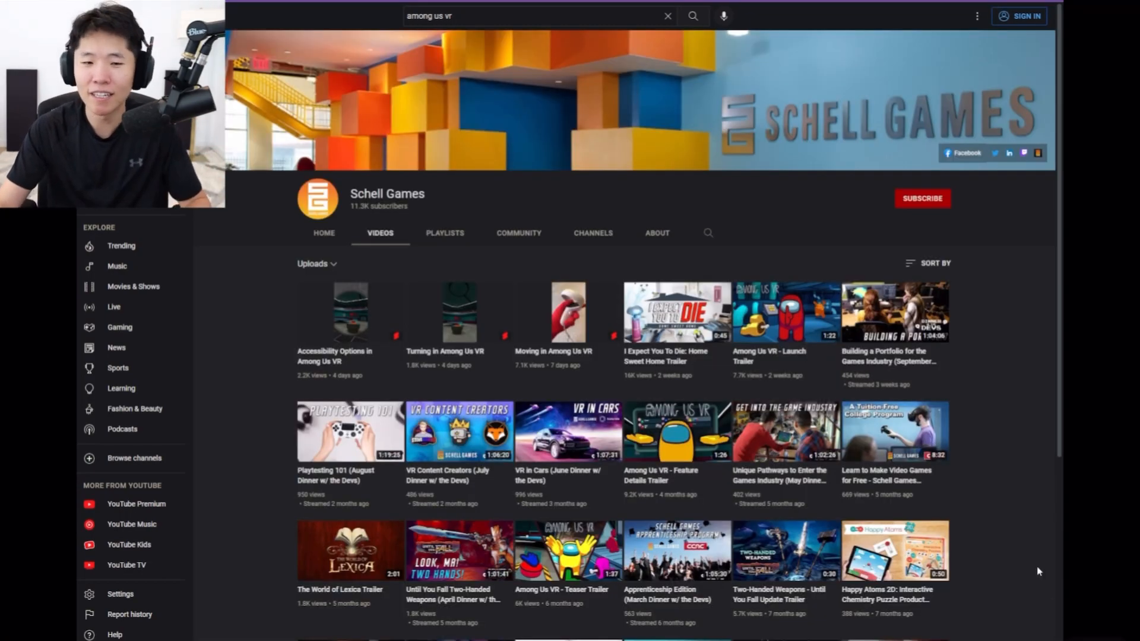
Play the Schell Games short 'Accessibility Options in Among Us VR'
click(351, 313)
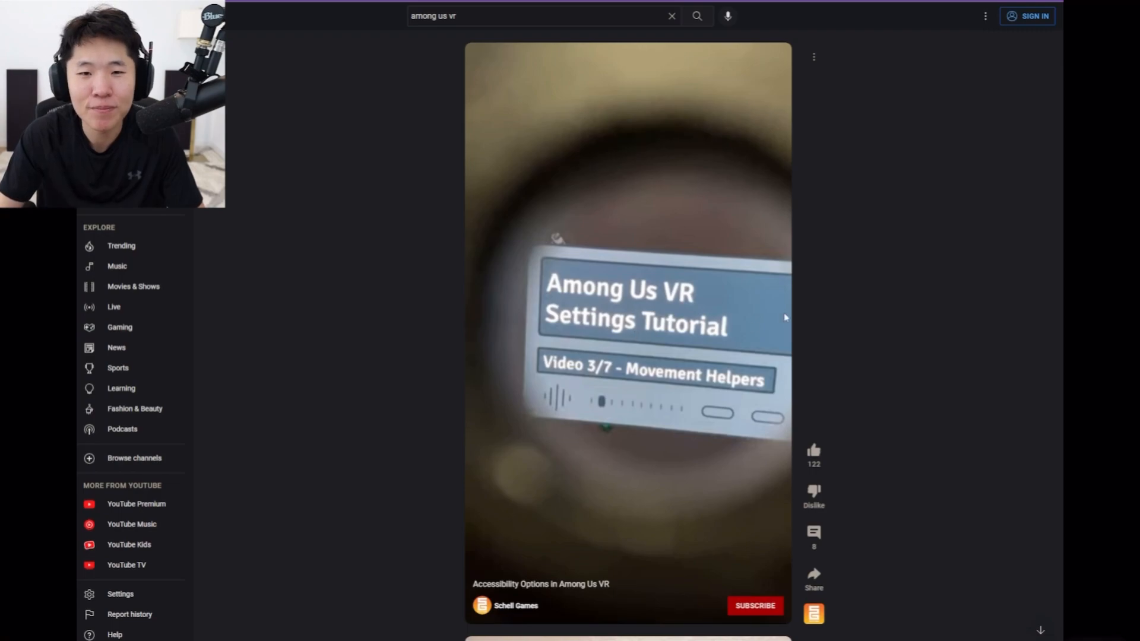
mouse_move(797, 316)
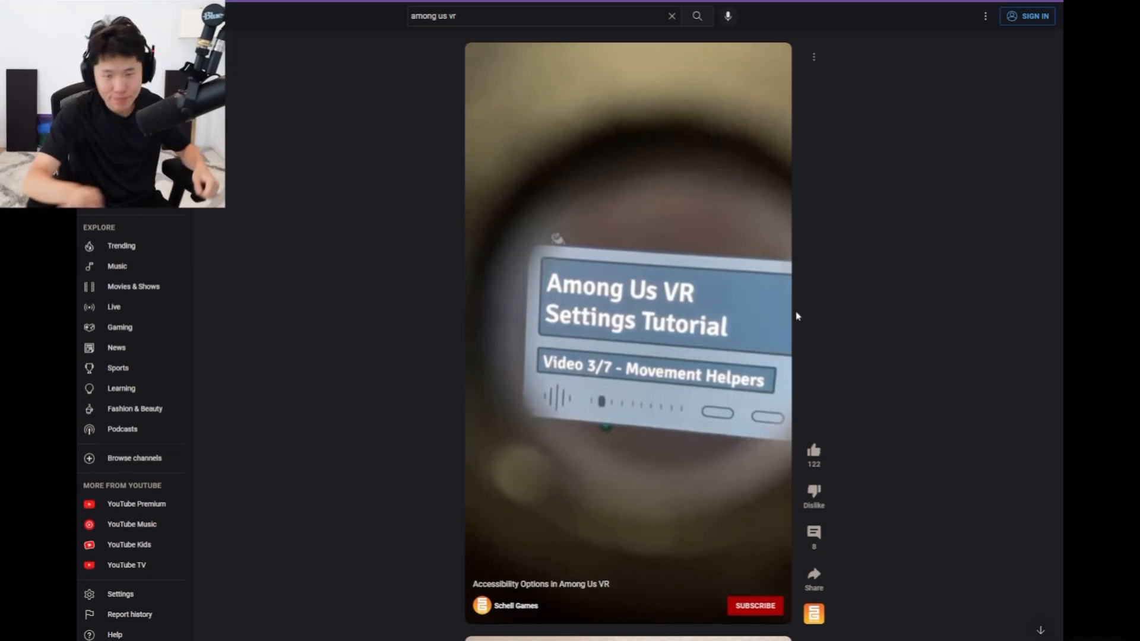
Re-run the 'among us vr' search and play David Duggan's 'Among Us VR on Quest 2 is Intense!'
click(538, 16)
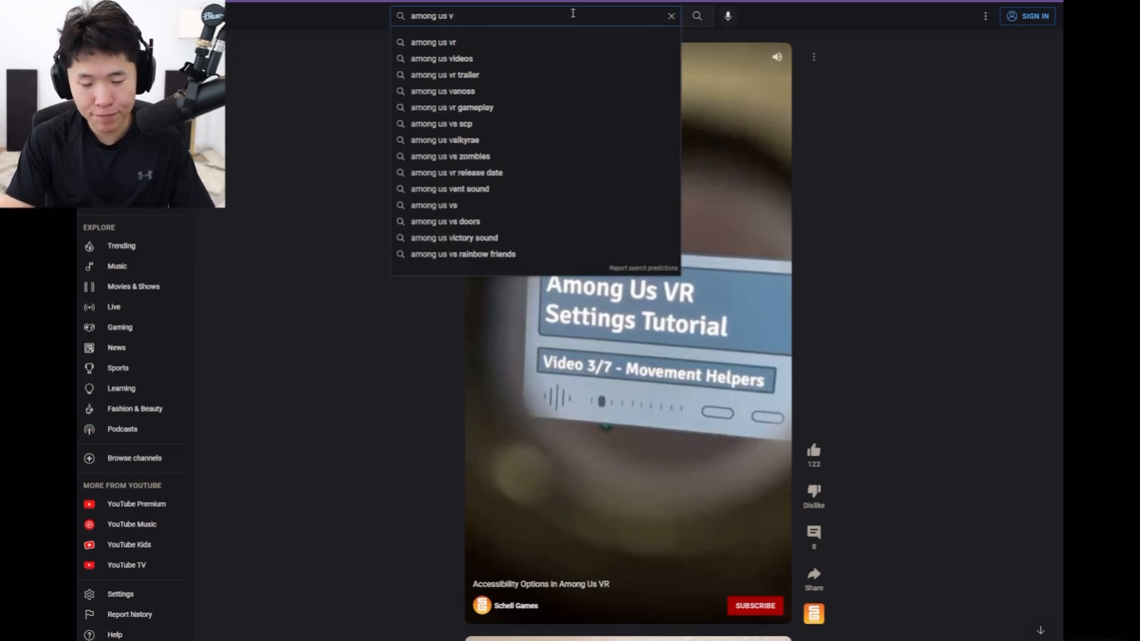
click(436, 42)
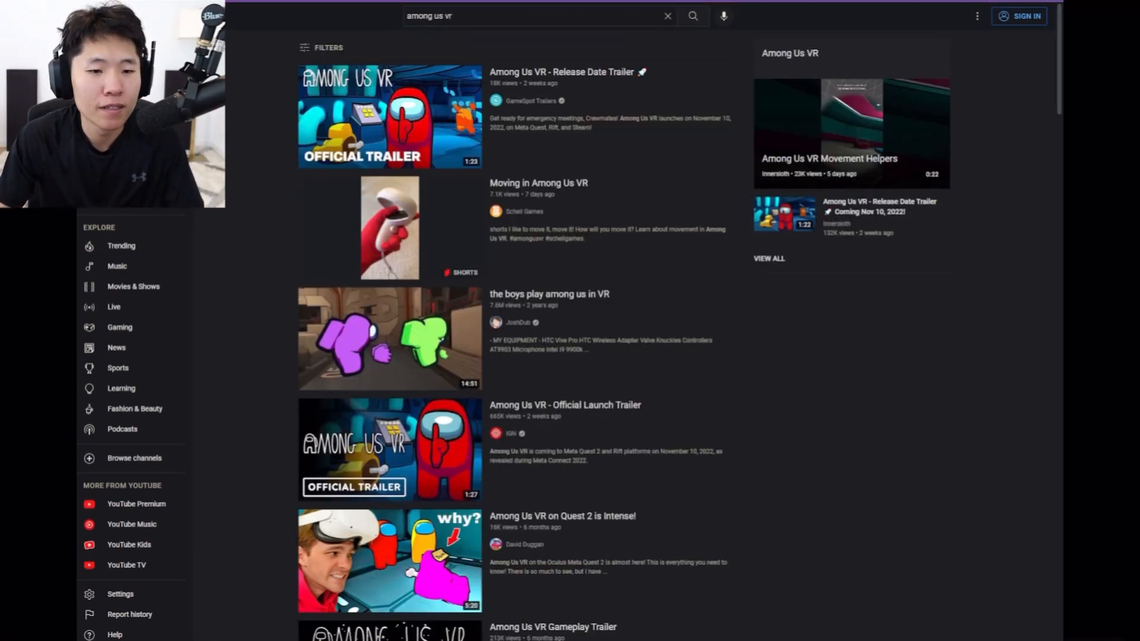
scroll(down, 3)
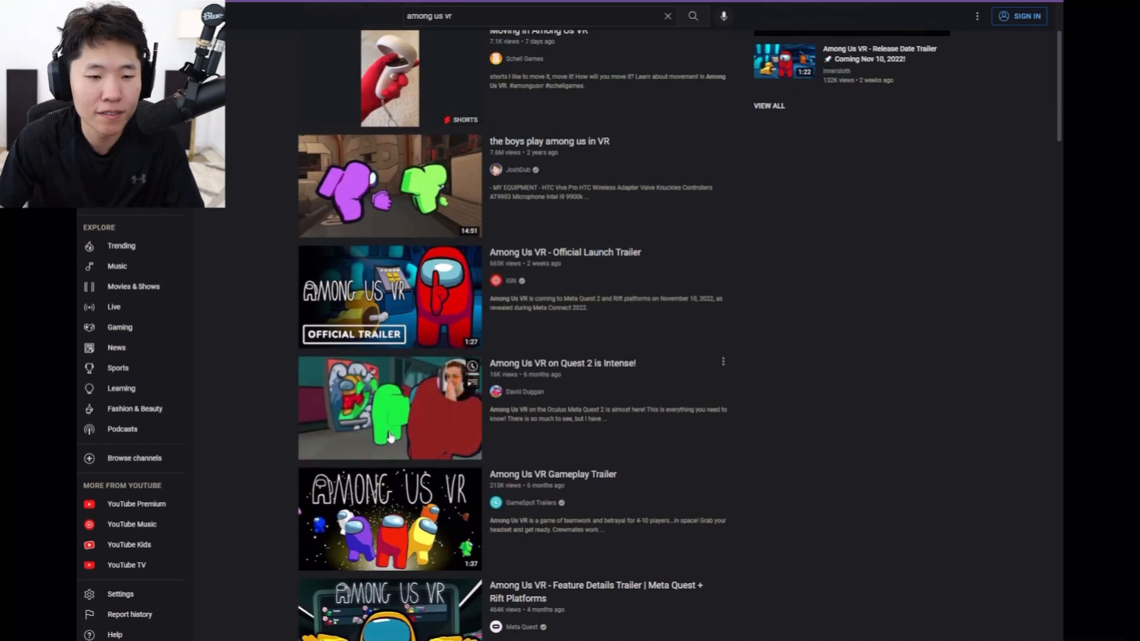
click(389, 406)
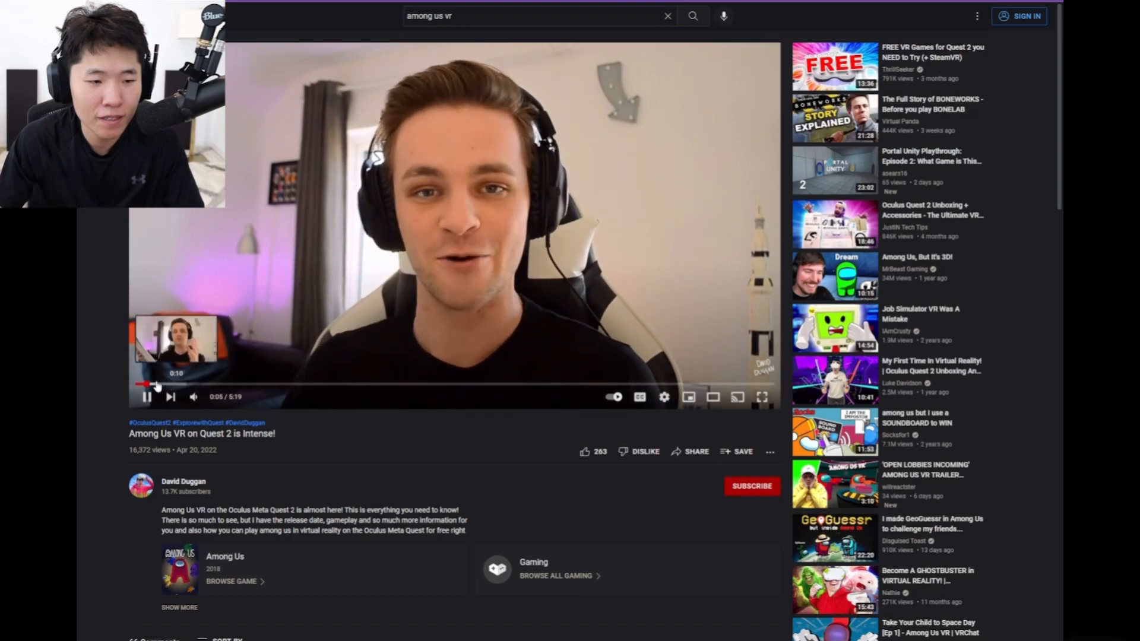
Skip ahead in the Quest 2 video, watch, and return to the search results
click(146, 396)
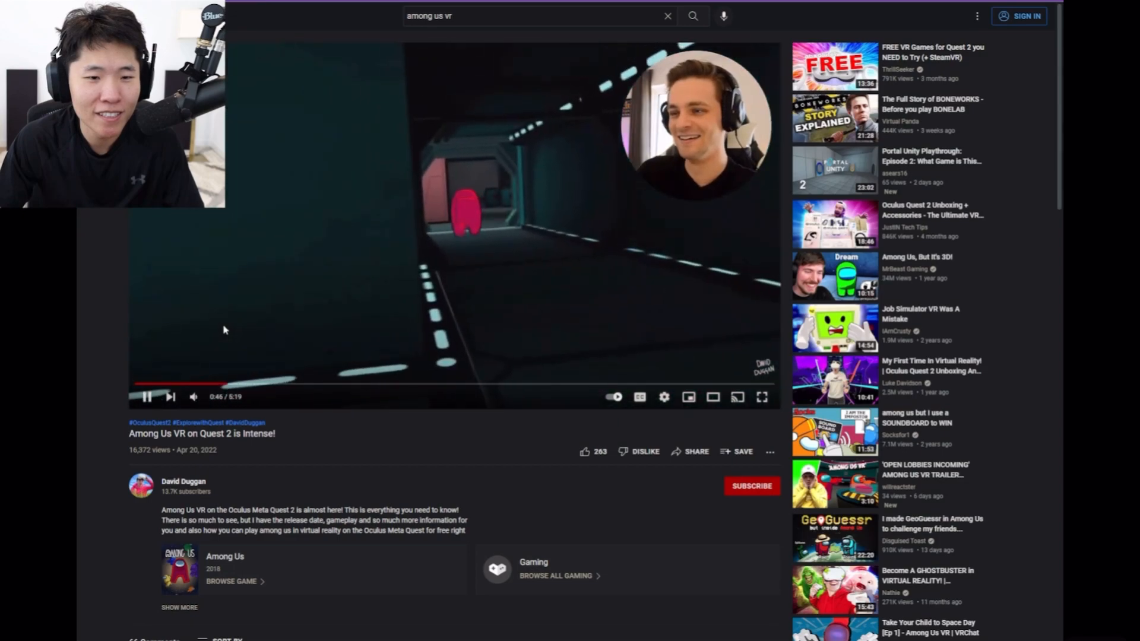
double_click(291, 242)
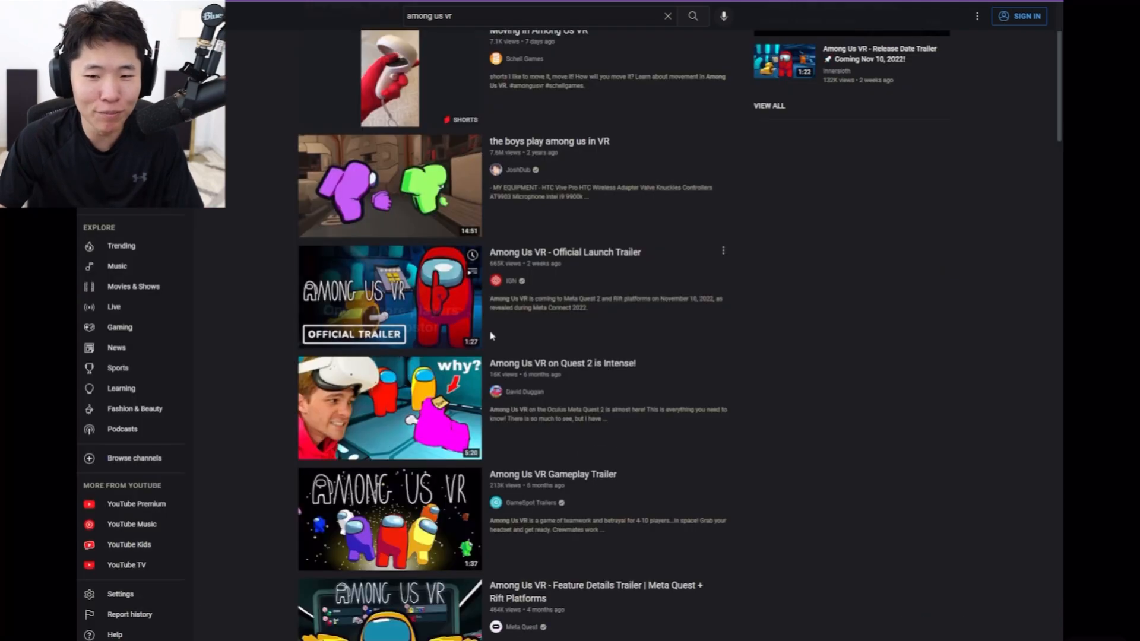
scroll(down, 3)
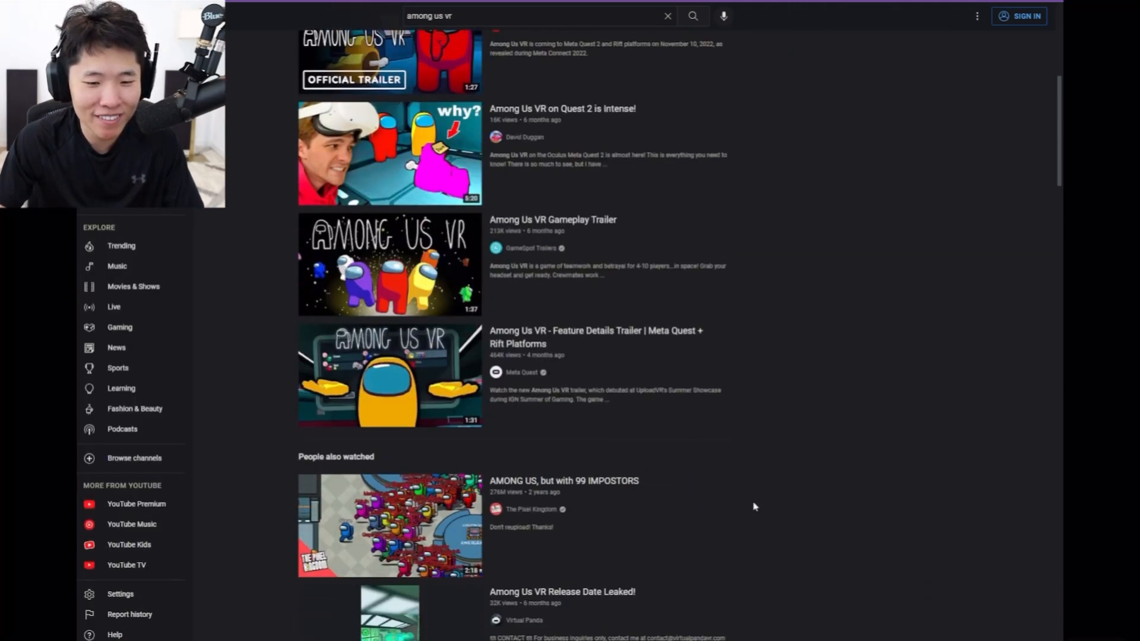
scroll(up, 3)
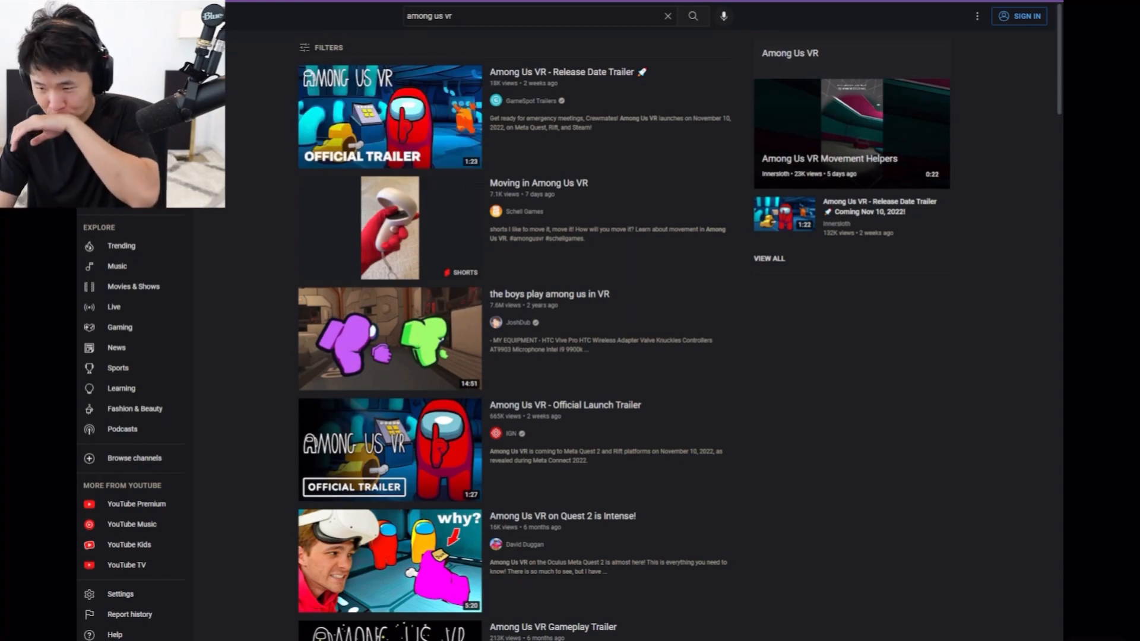
scroll(down, 3)
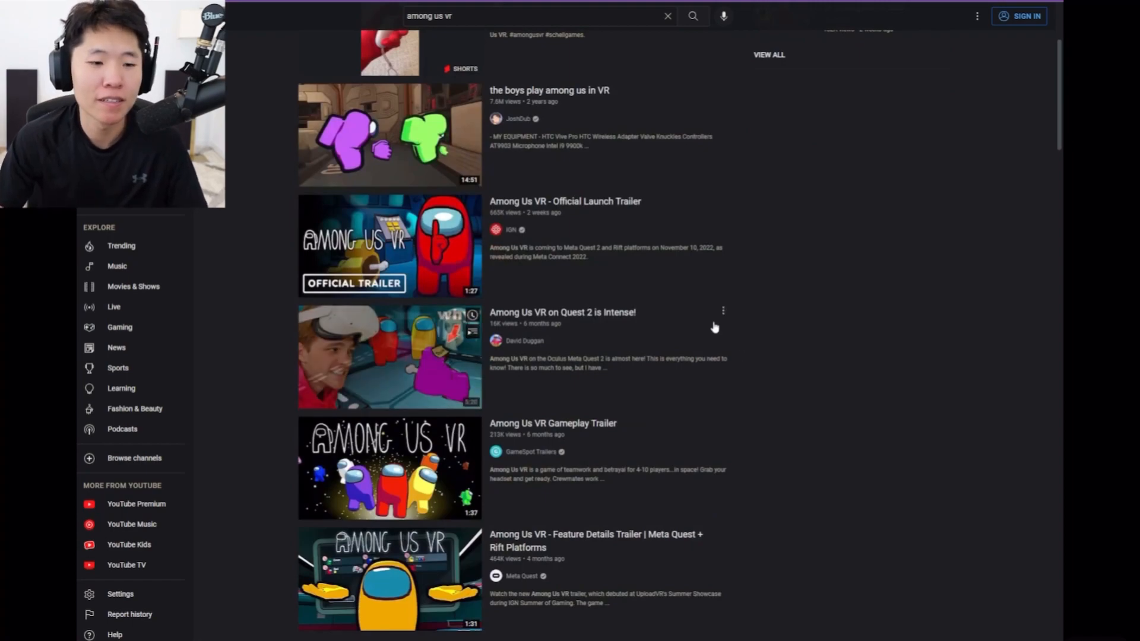
scroll(down, 3)
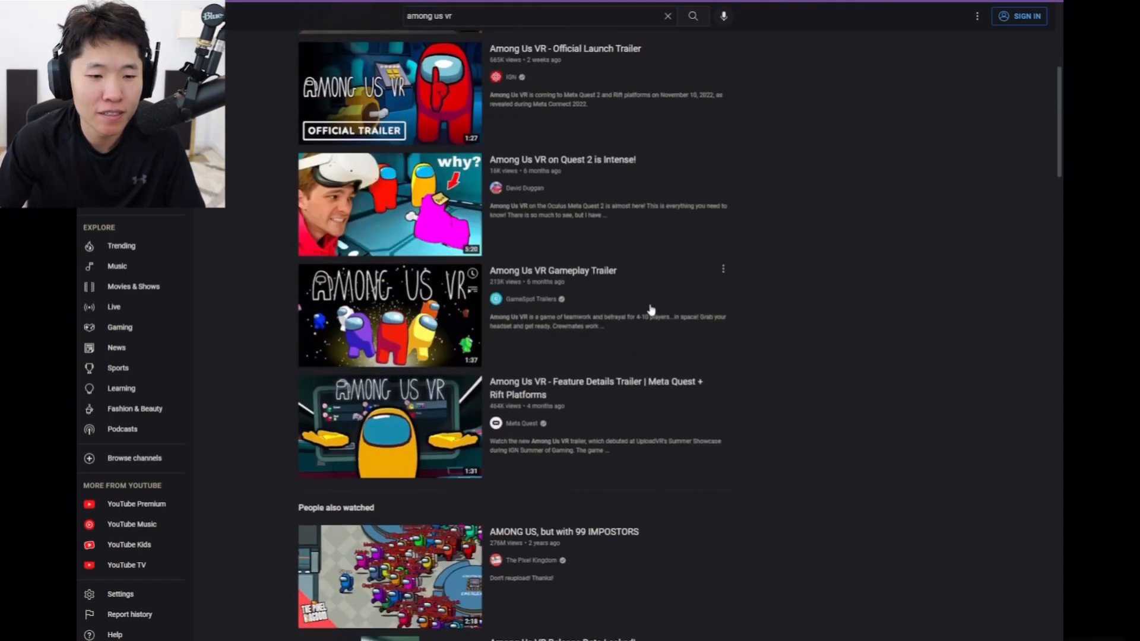
scroll(up, 3)
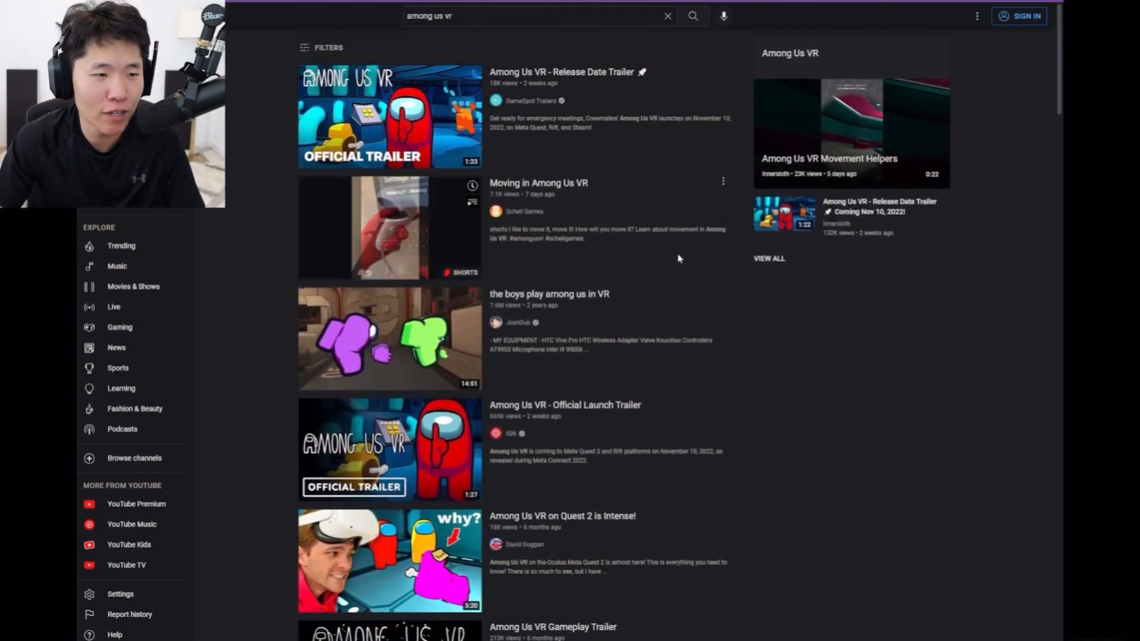